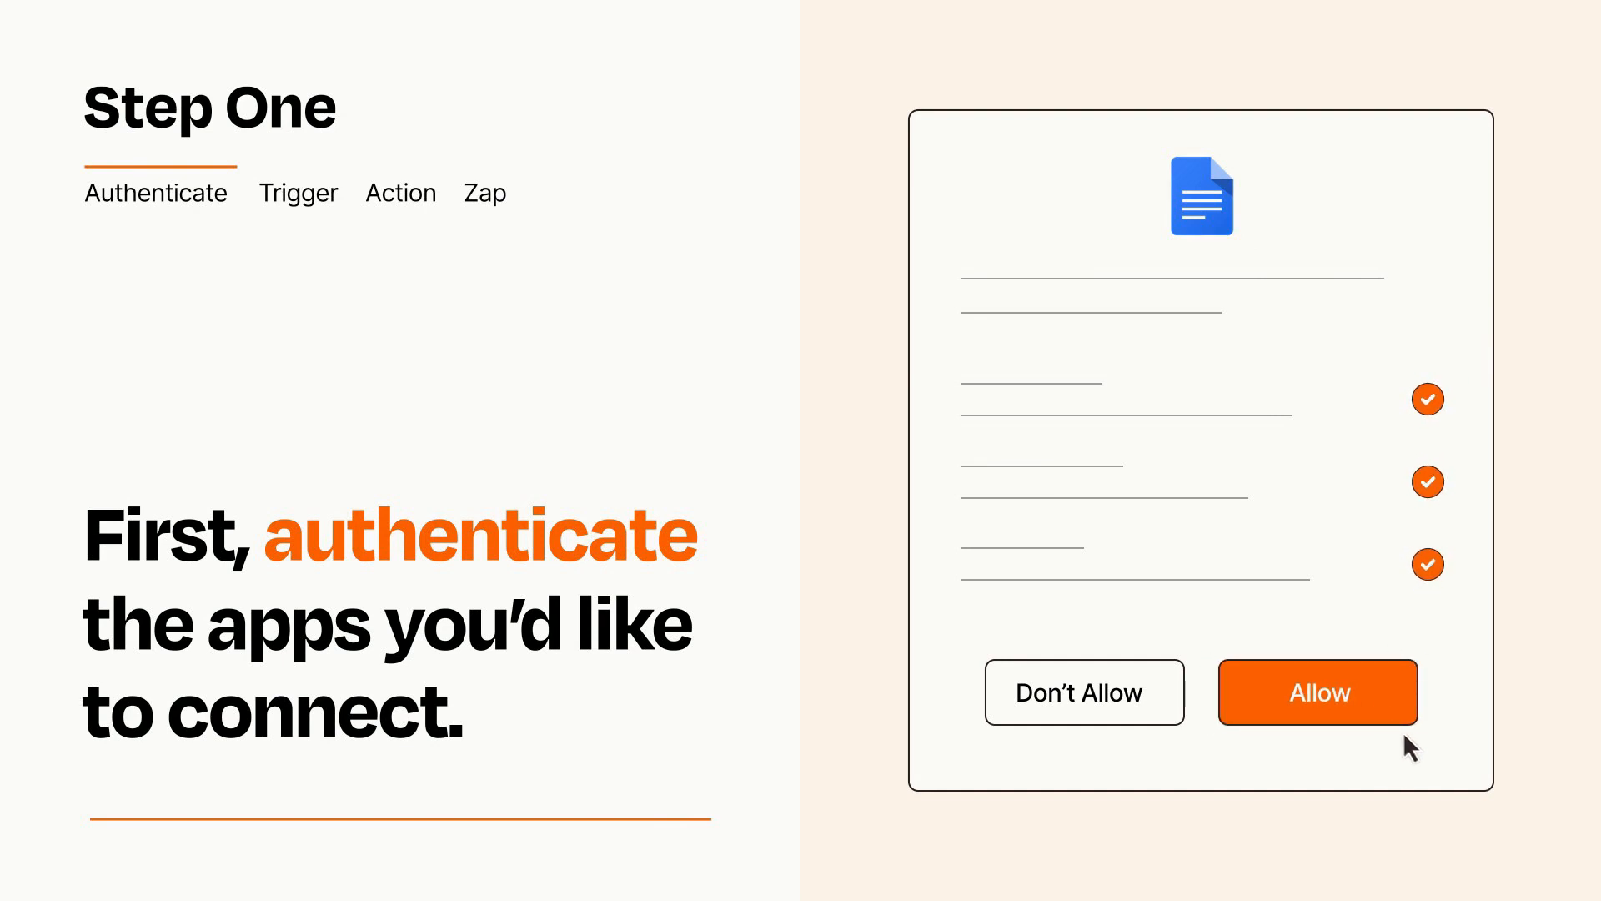
Allow Zapier to access Google Docs in the authorization dialog.
click(1316, 690)
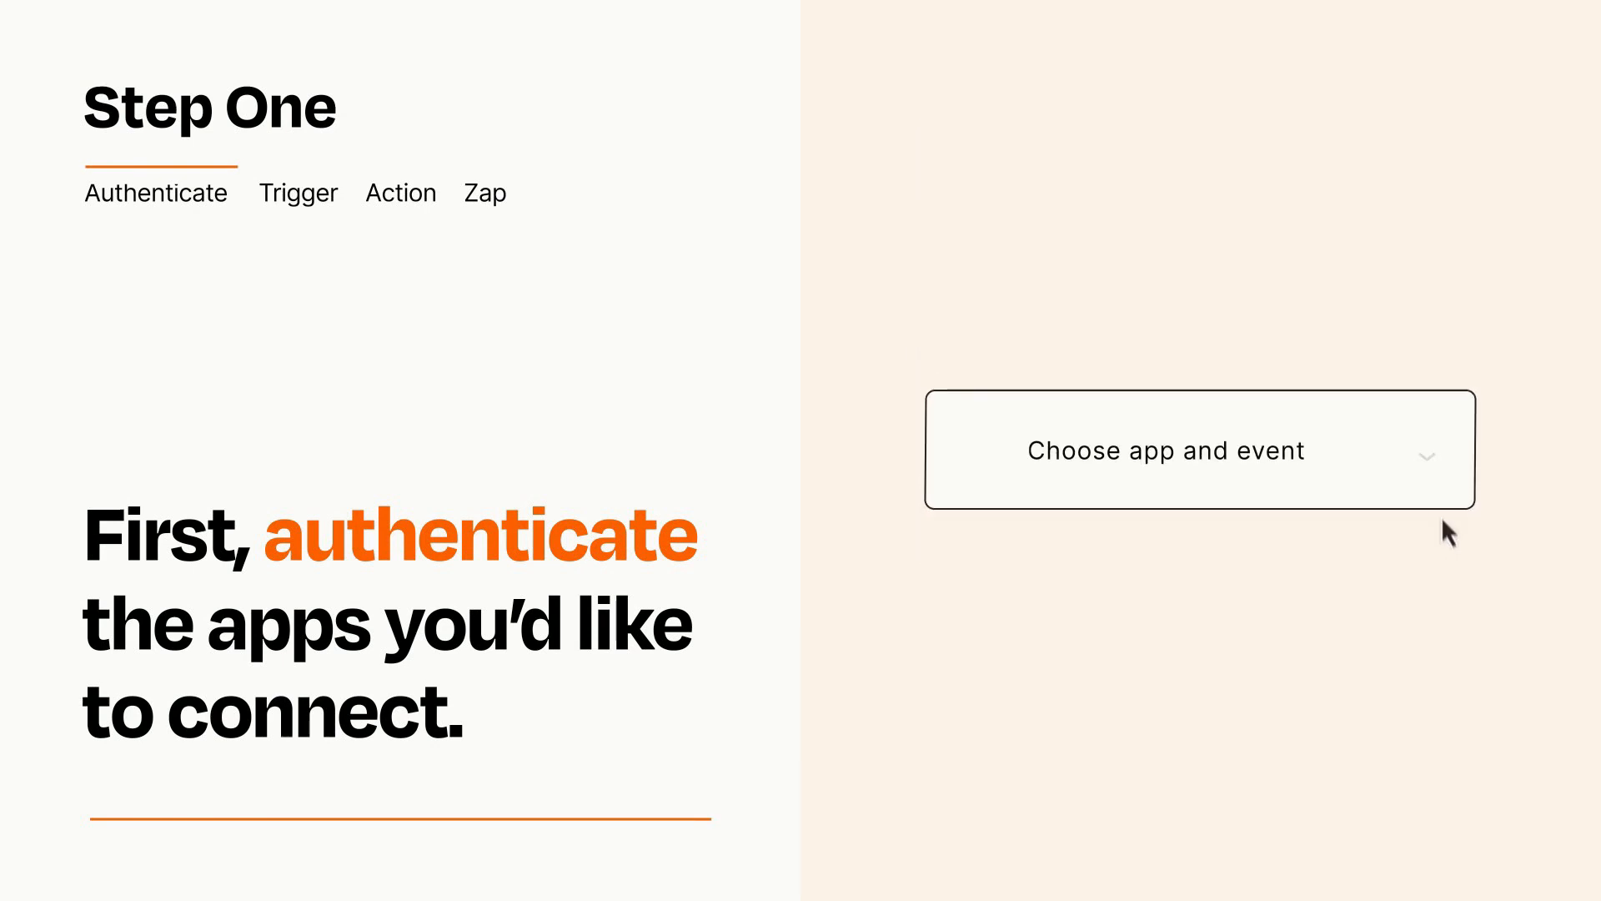
Set Typeform New Entry as the Zap's trigger and move on to the action step.
click(1198, 449)
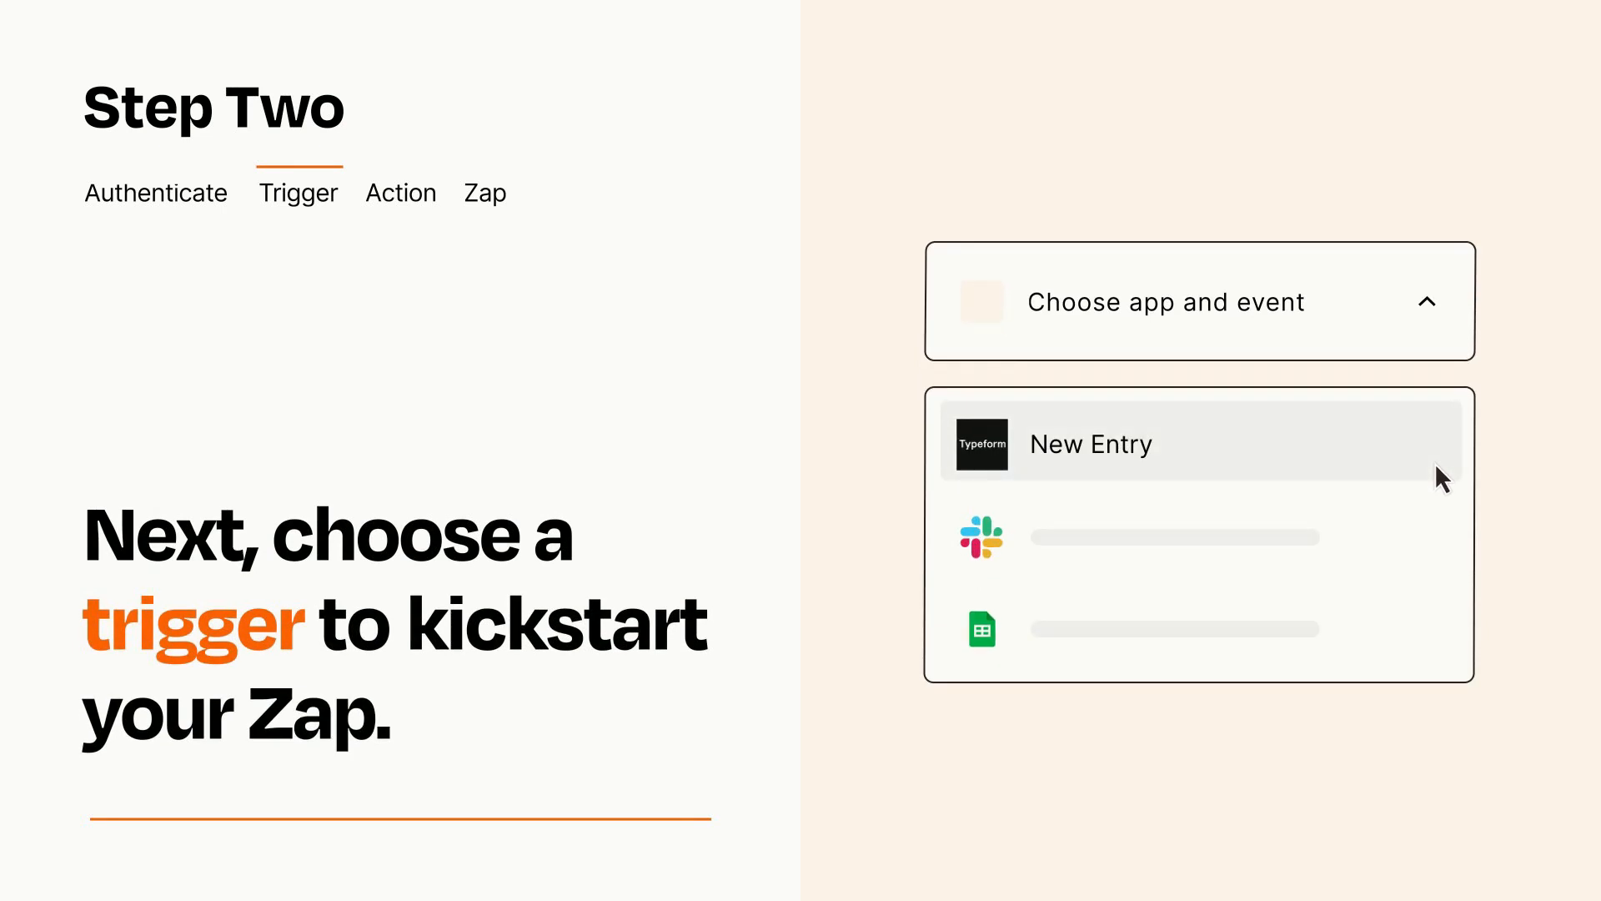
mouse_move(1440, 530)
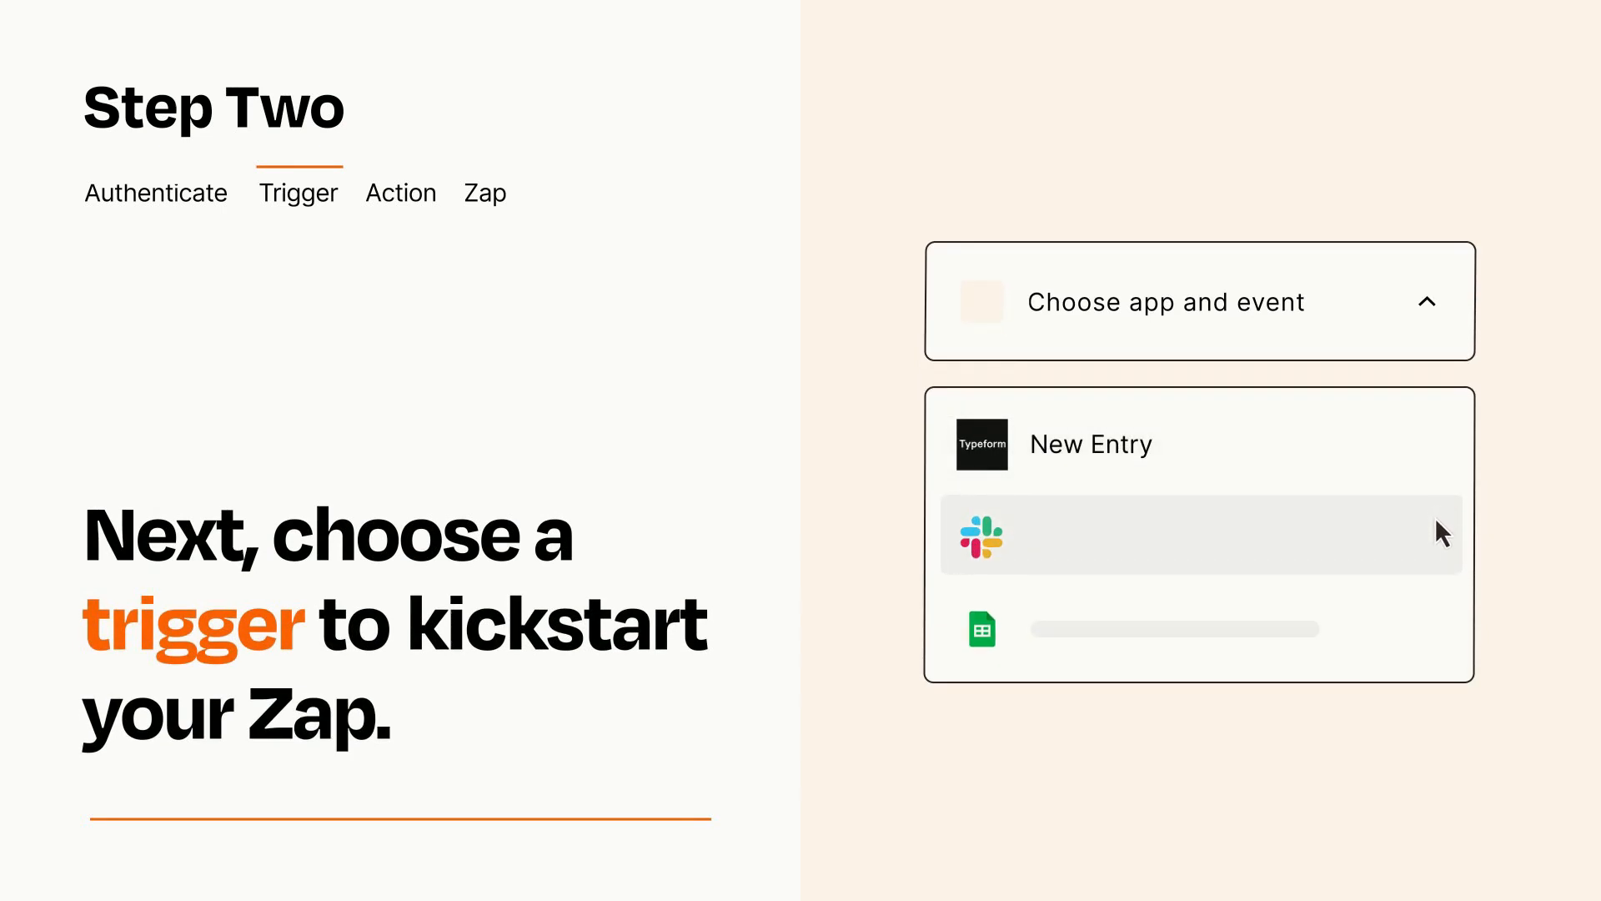
mouse_move(1441, 635)
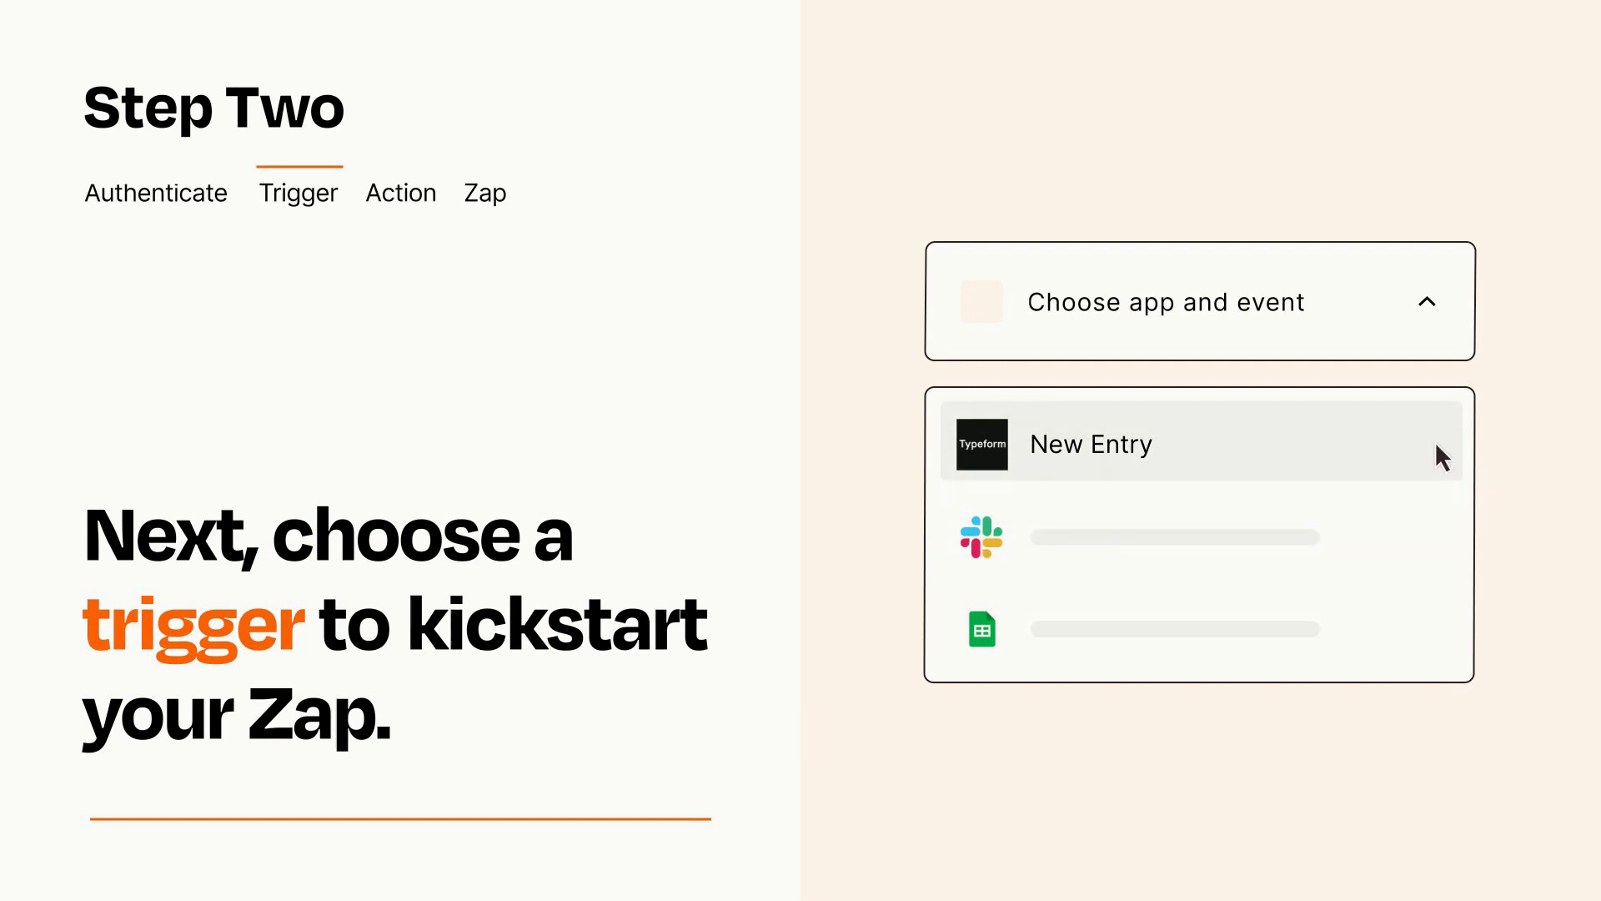
mouse_move(1440, 462)
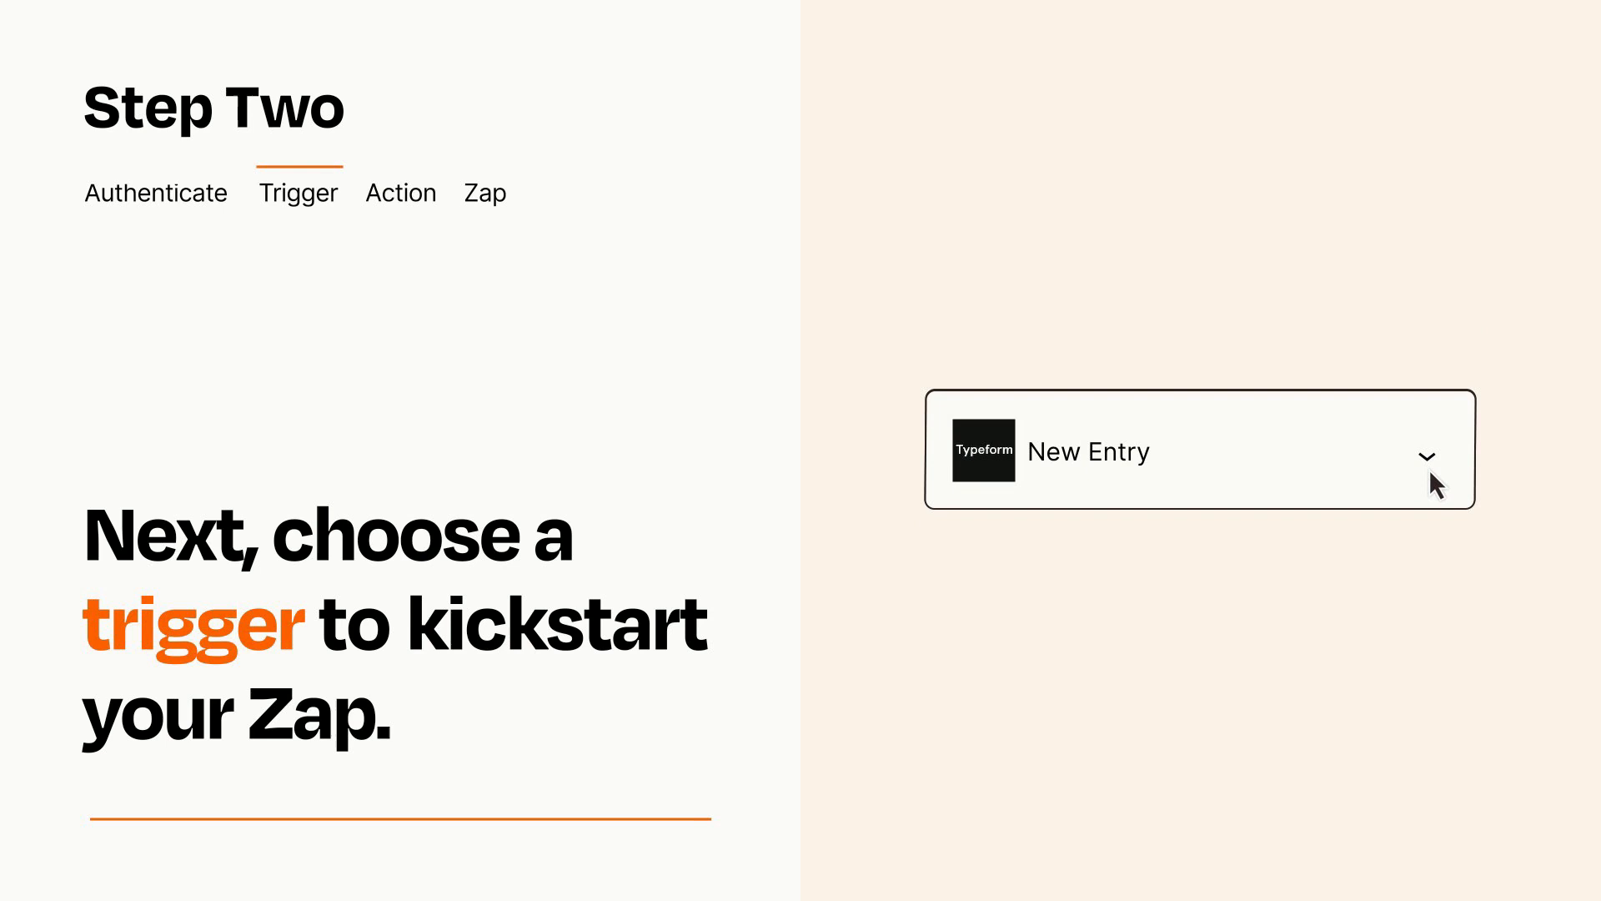
mouse_move(1454, 472)
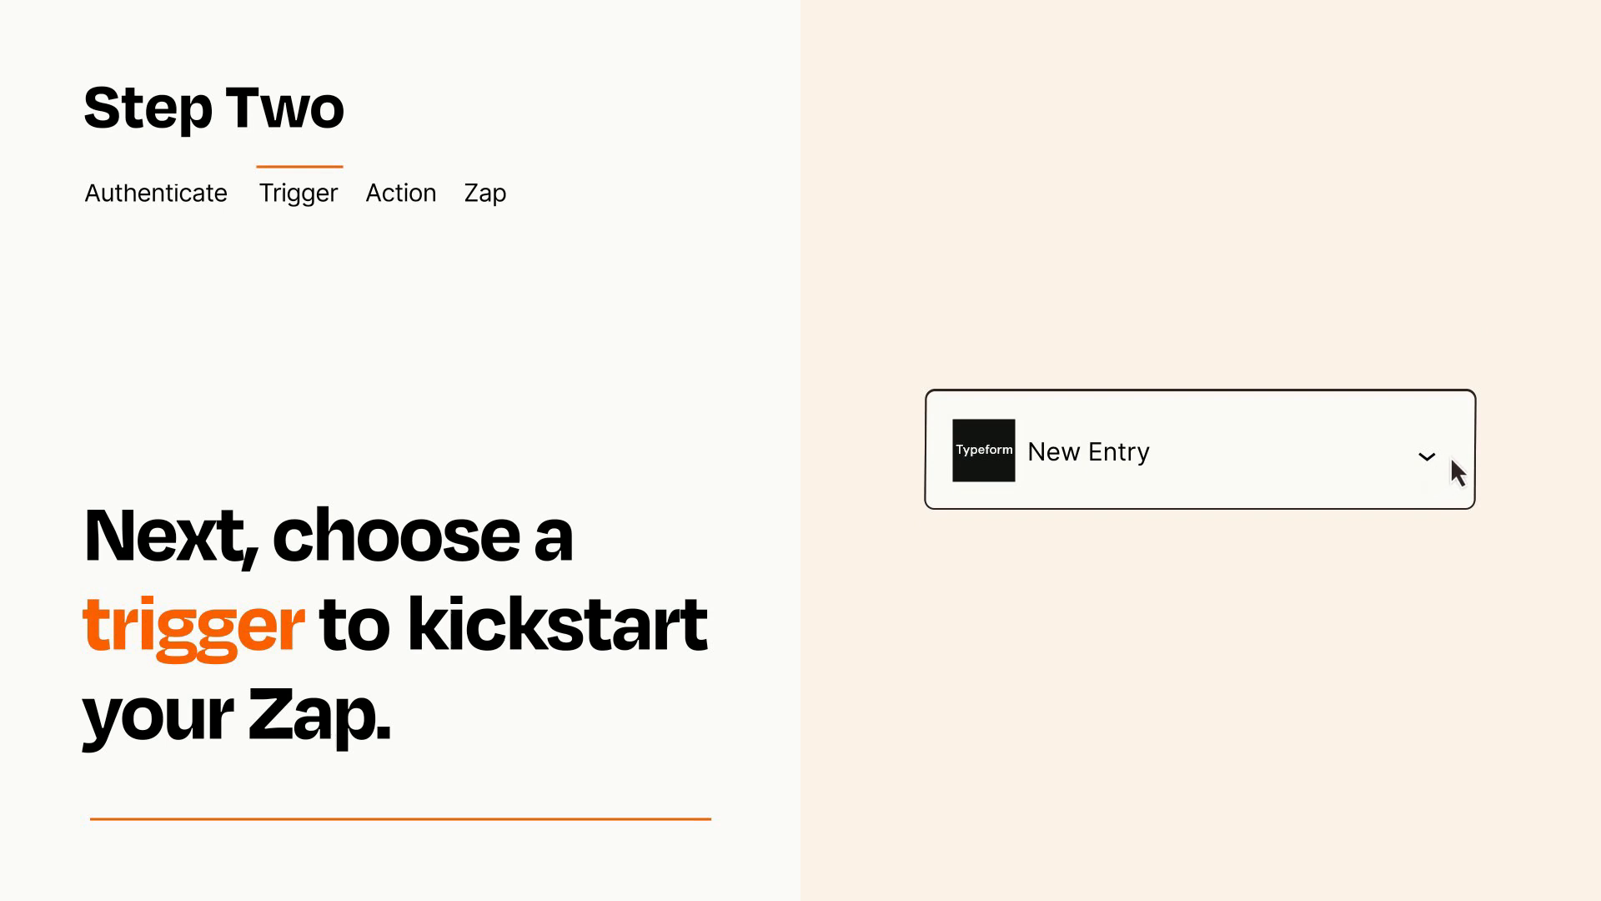
mouse_move(1451, 460)
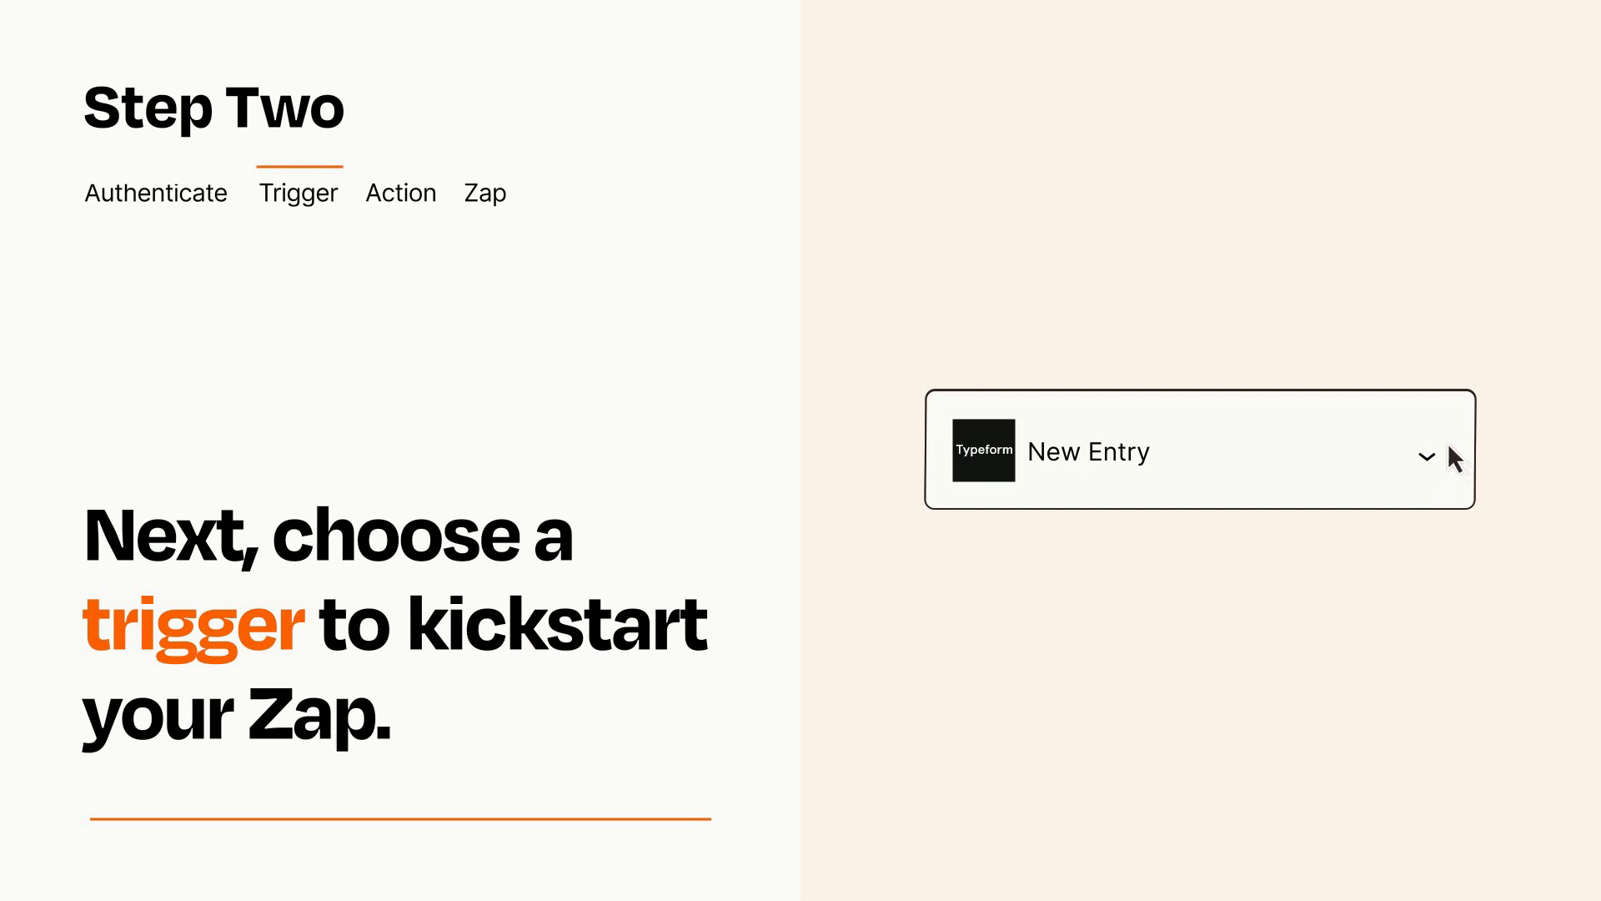
click(400, 192)
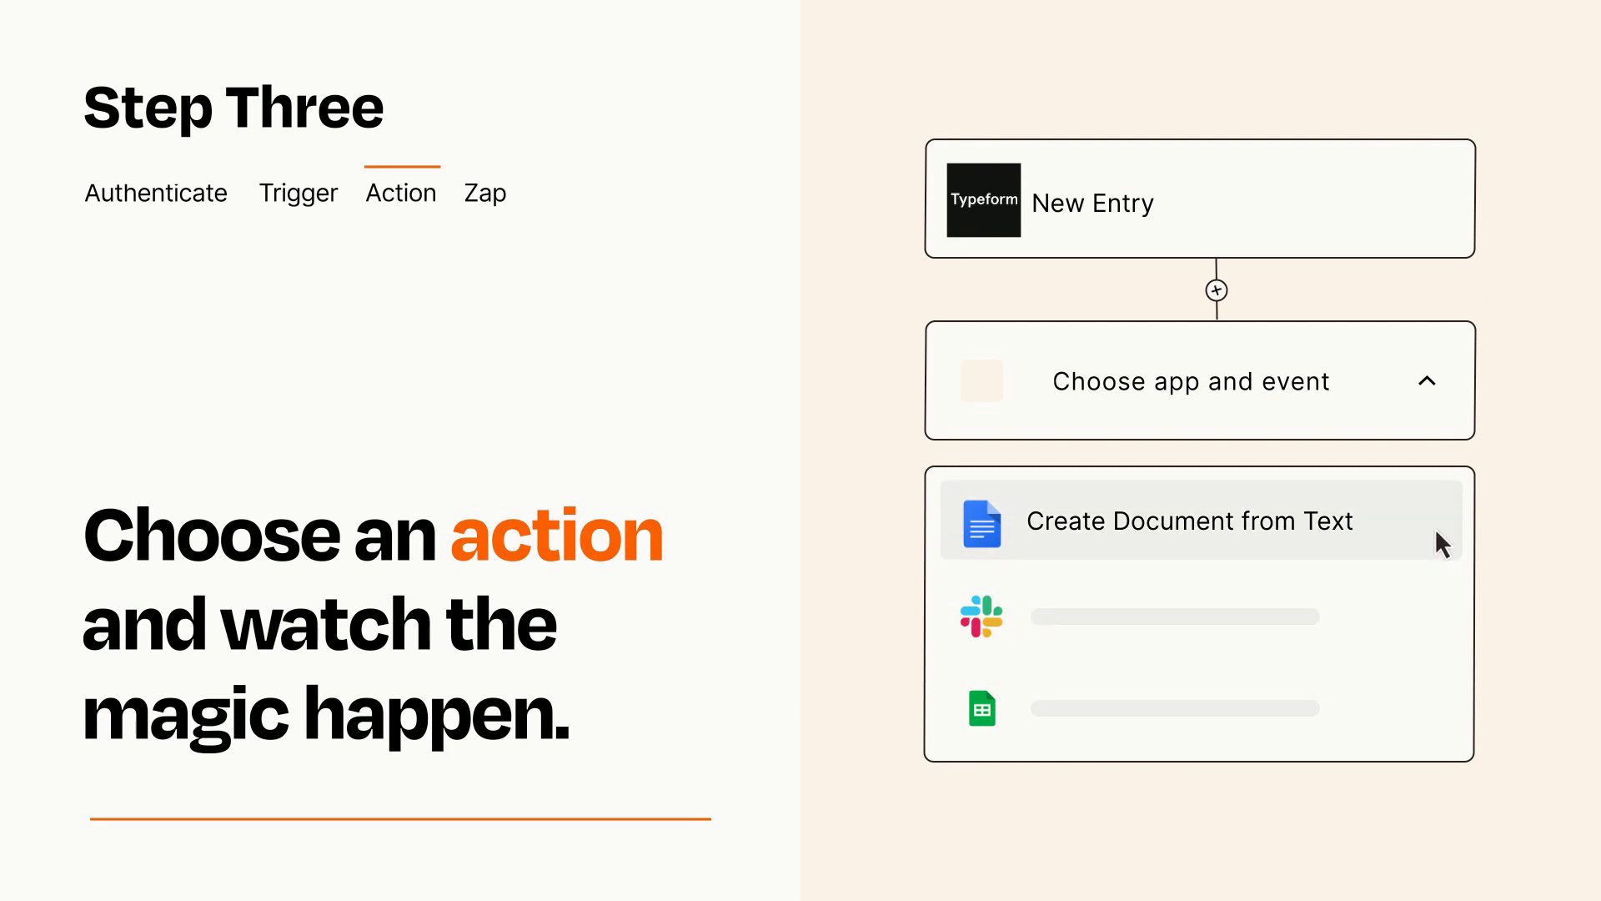
Choose Google Docs Create Document from Text as the Zap's action.
click(1188, 520)
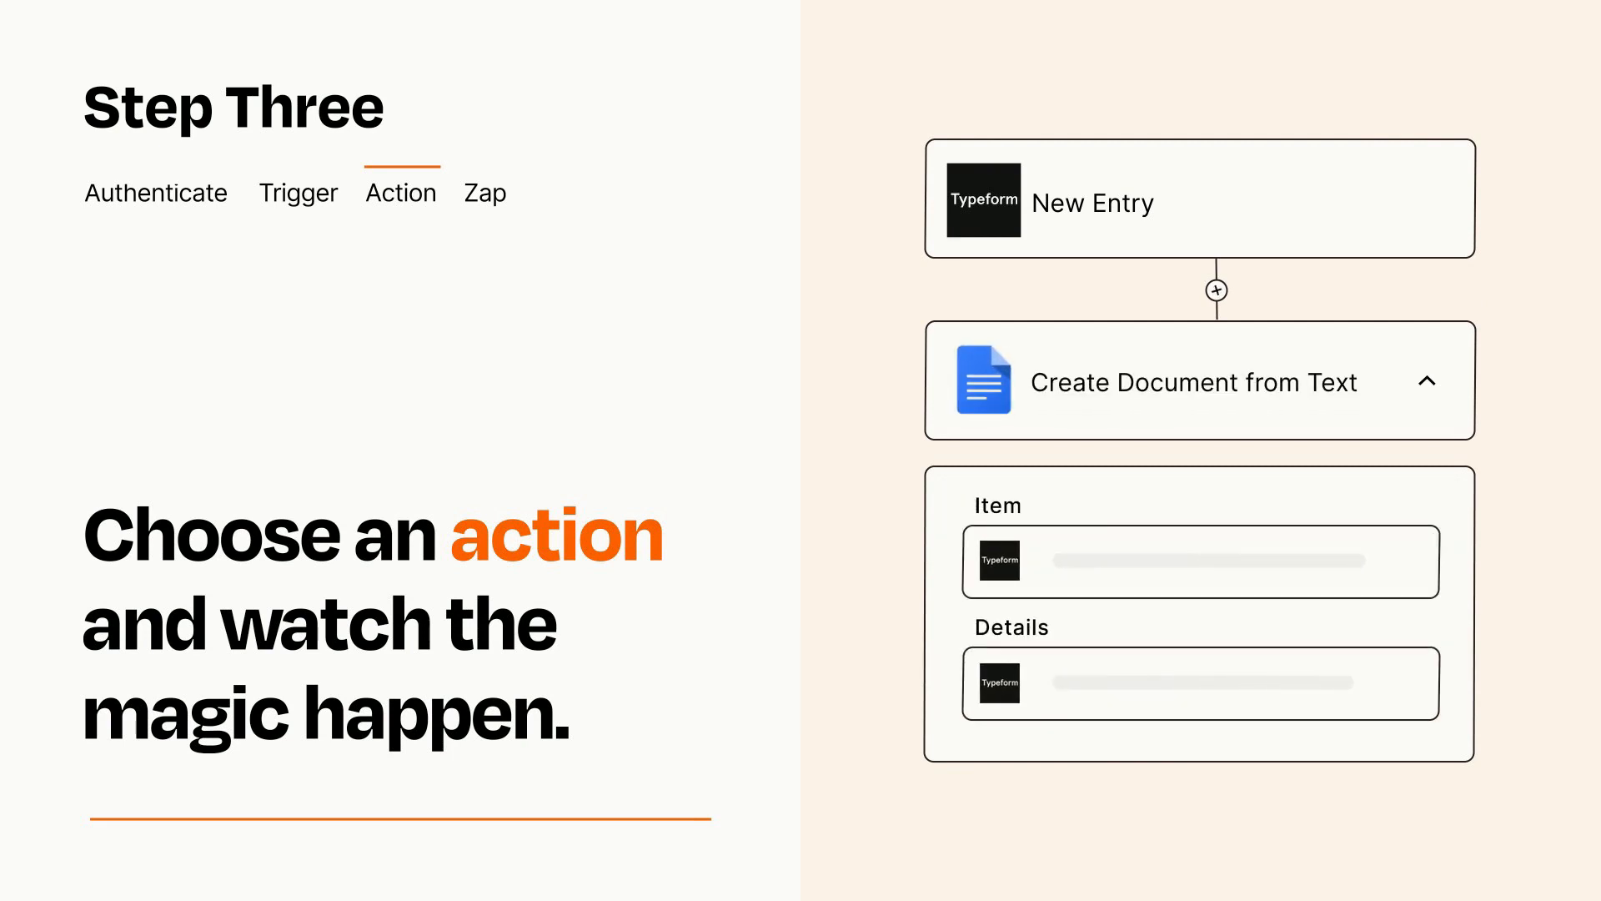
click(1429, 381)
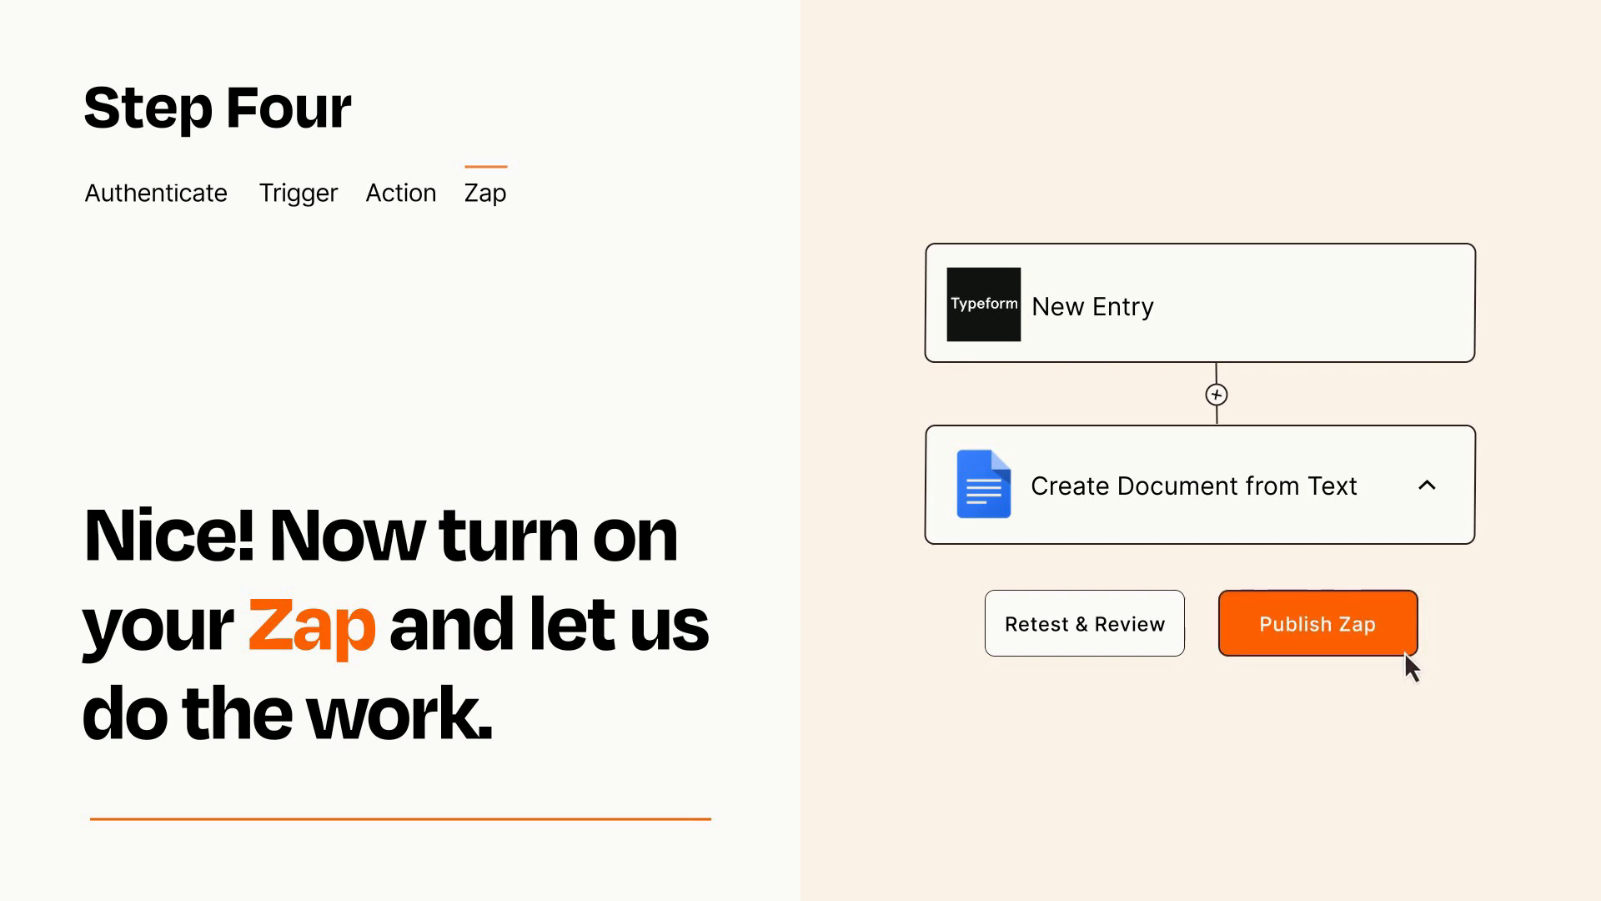
Publish the finished Typeform-to-Google Docs Zap.
click(1316, 622)
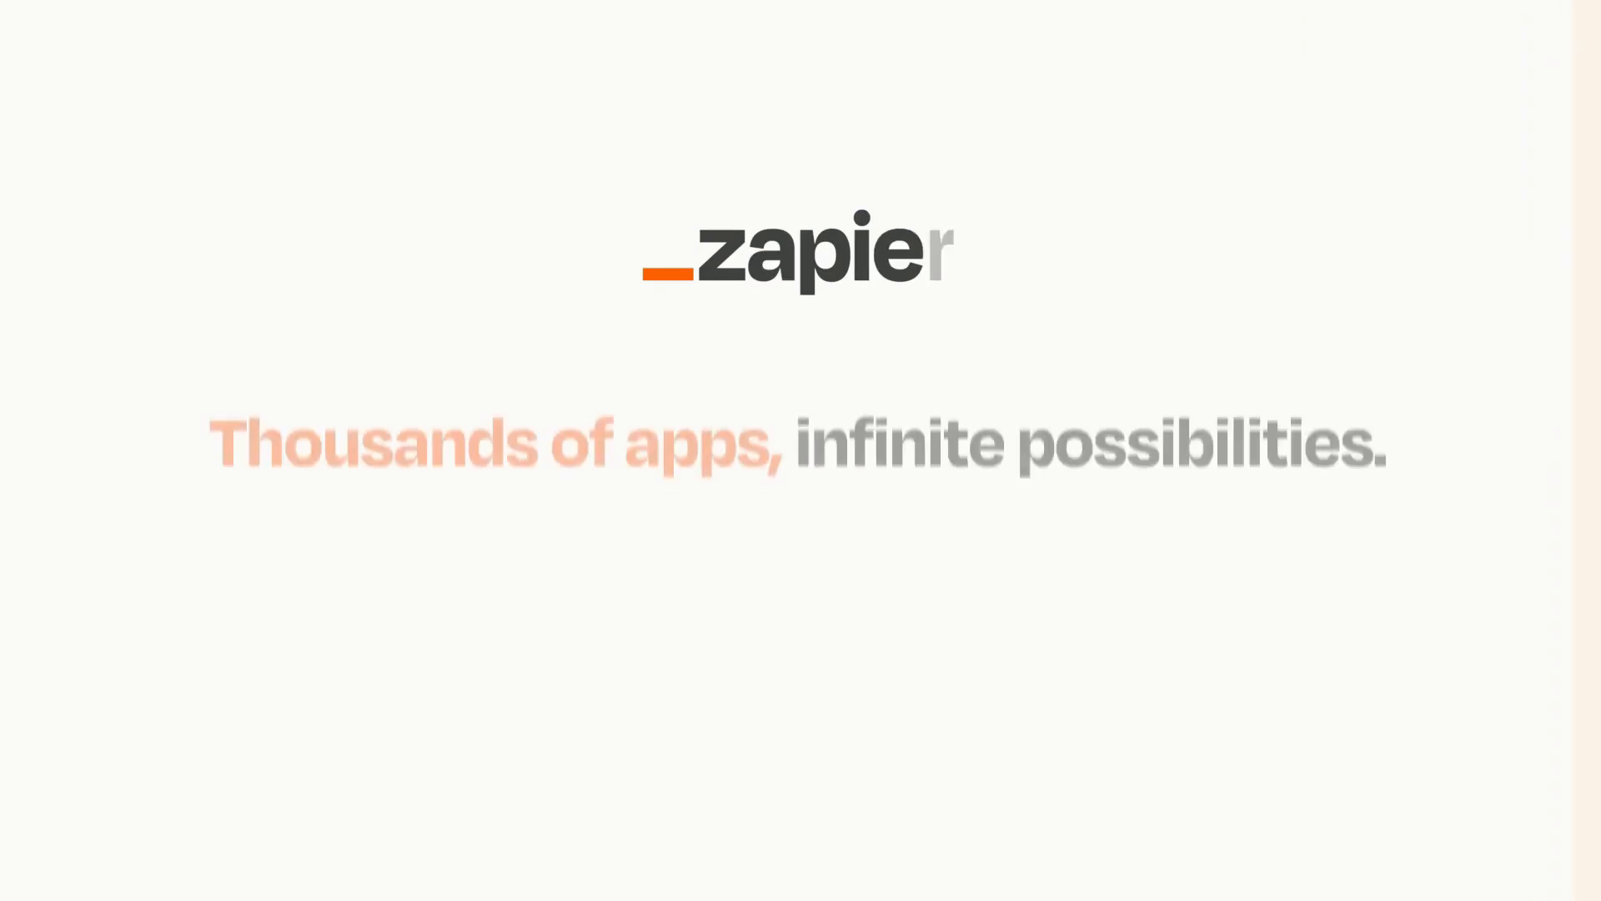